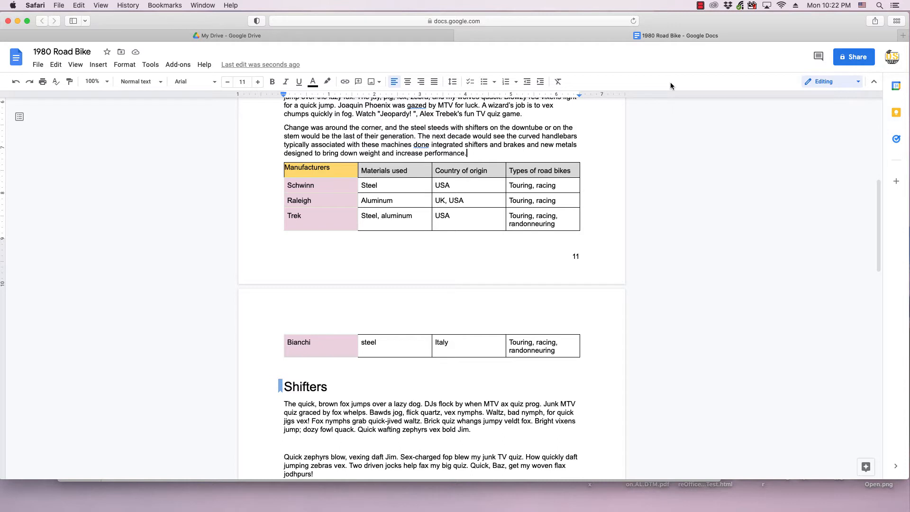
{"action": "mouse_move", "coordinate": [424, 188]}
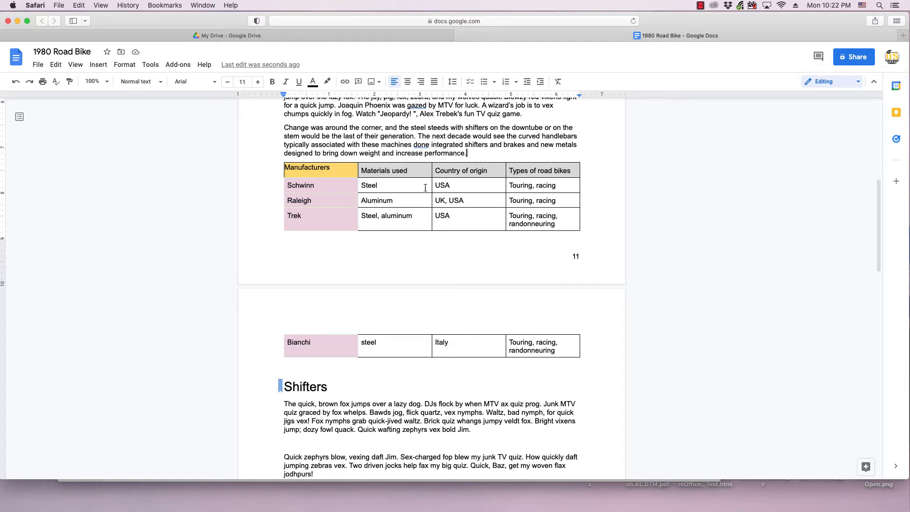
{"action": "mouse_move", "coordinate": [413, 204]}
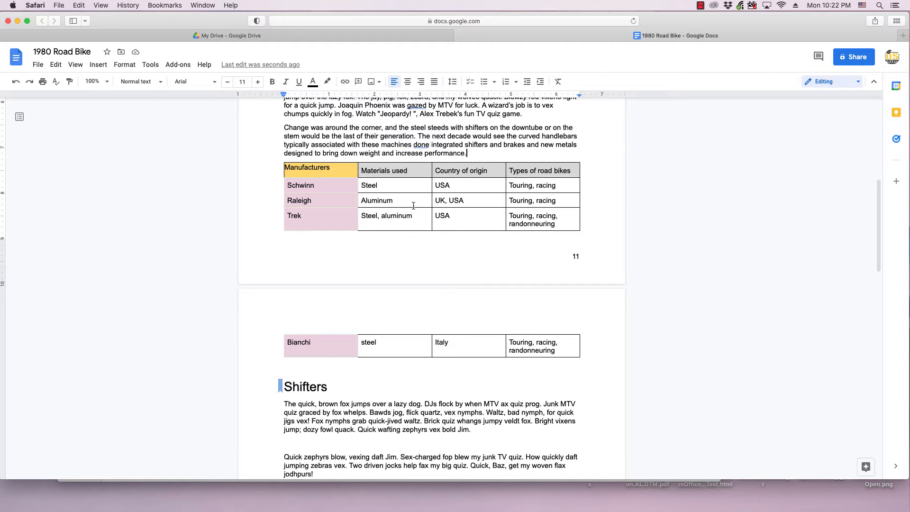
{"action": "mouse_move", "coordinate": [464, 375]}
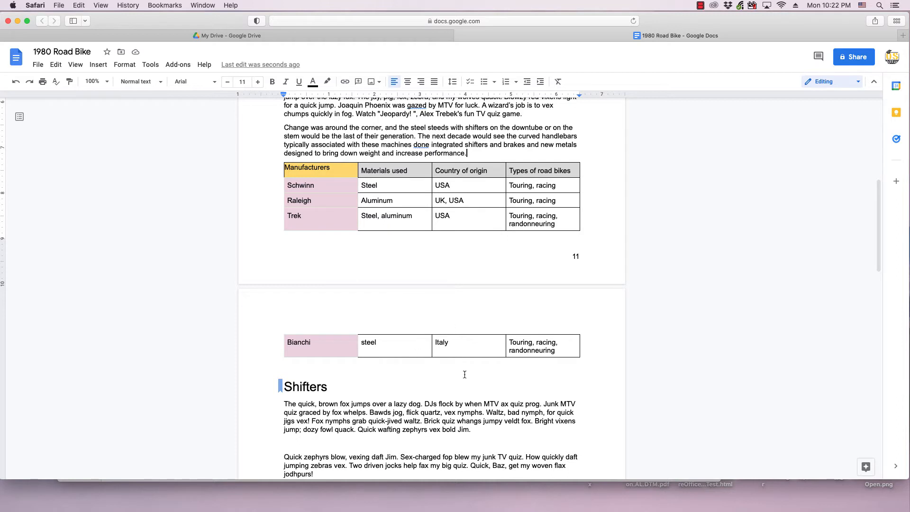
{"action": "mouse_move", "coordinate": [455, 246]}
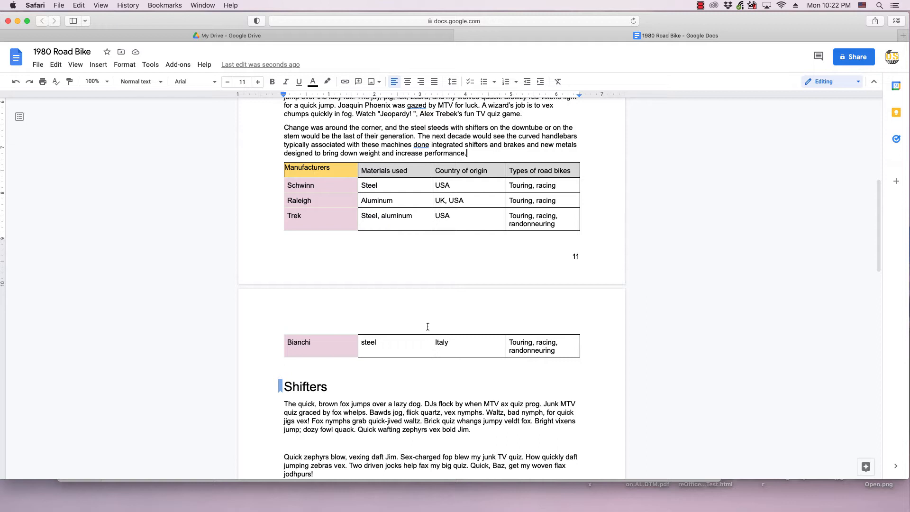
{"action": "mouse_move", "coordinate": [371, 198]}
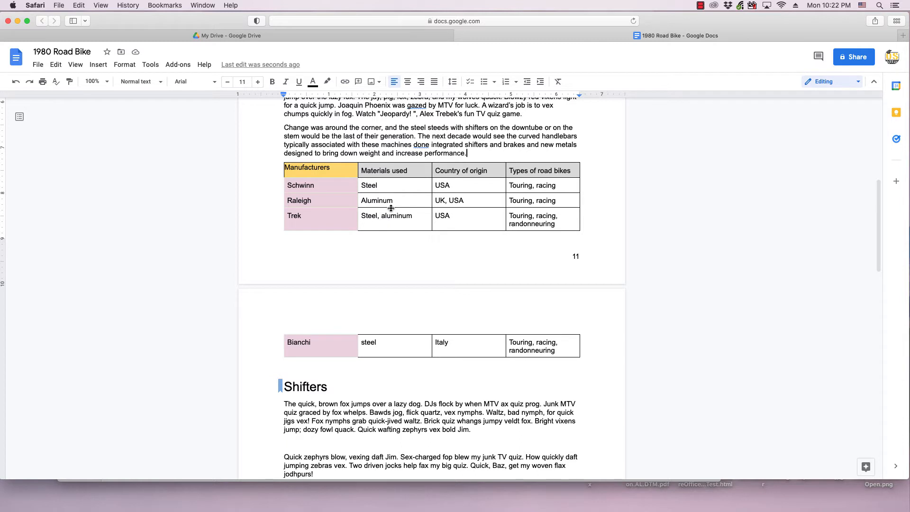
{"action": "mouse_move", "coordinate": [457, 198]}
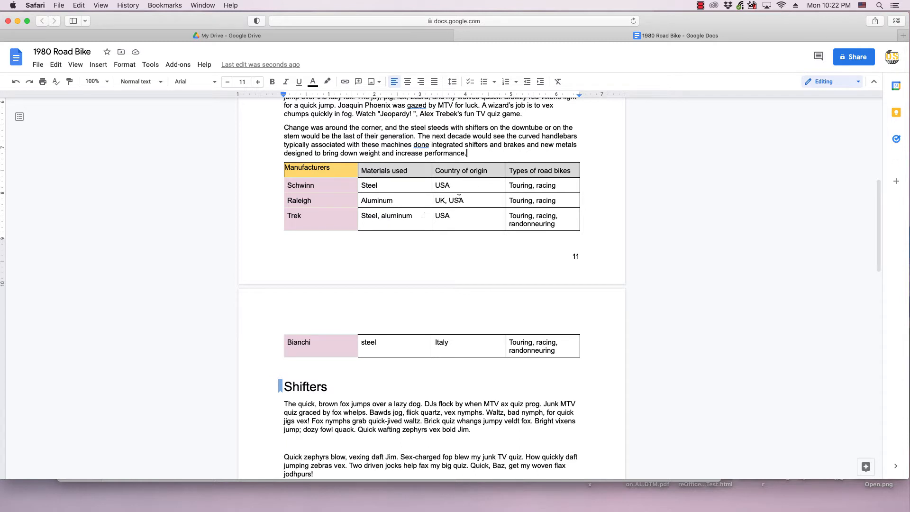
{"action": "mouse_move", "coordinate": [446, 178]}
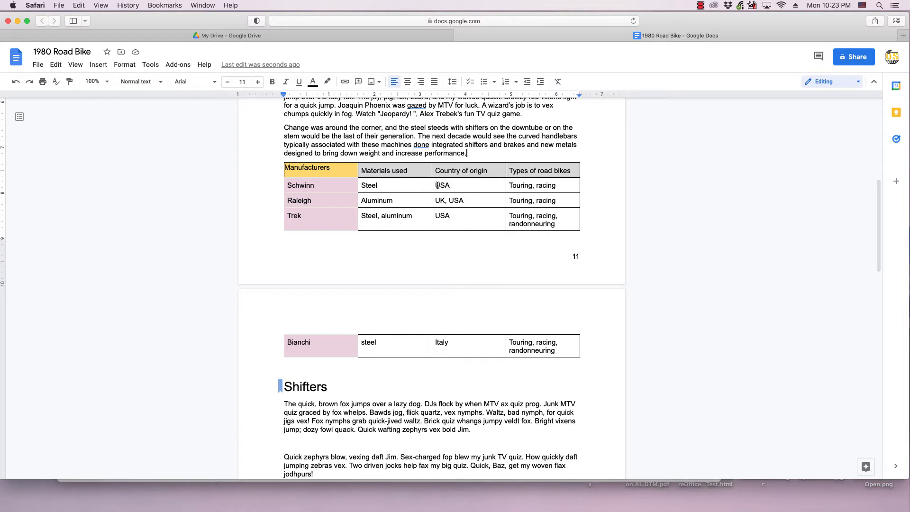
{"action": "mouse_move", "coordinate": [450, 287]}
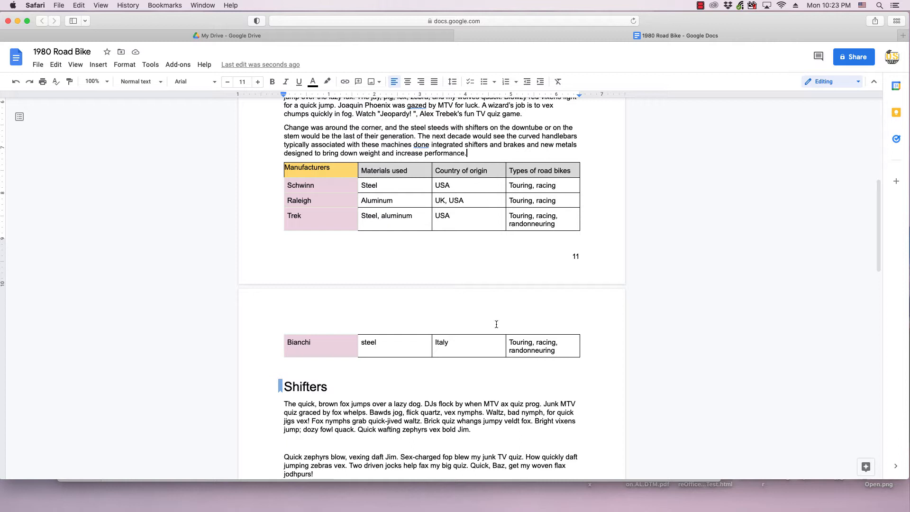
{"action": "mouse_move", "coordinate": [469, 312]}
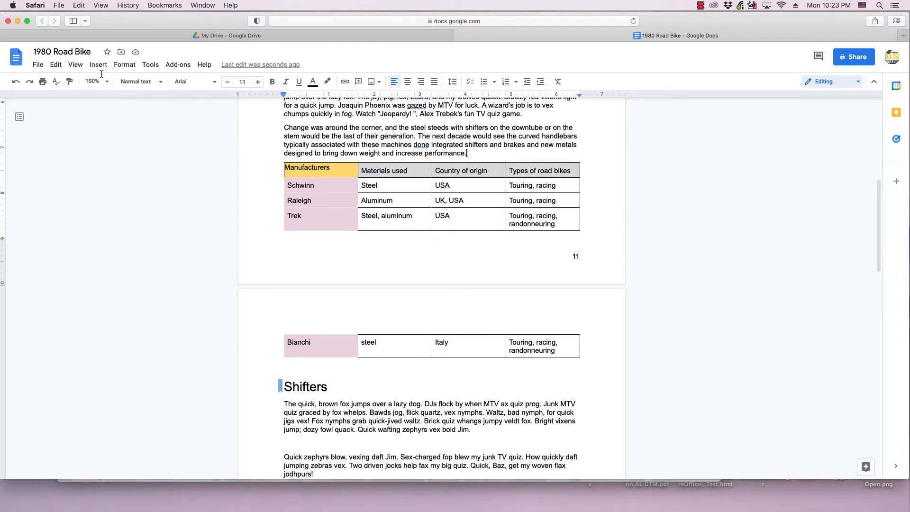
Step: Insert a Section break (next page) before the manufacturers table so it starts on the following page
{"action": "left_click", "coordinate": [98, 64]}
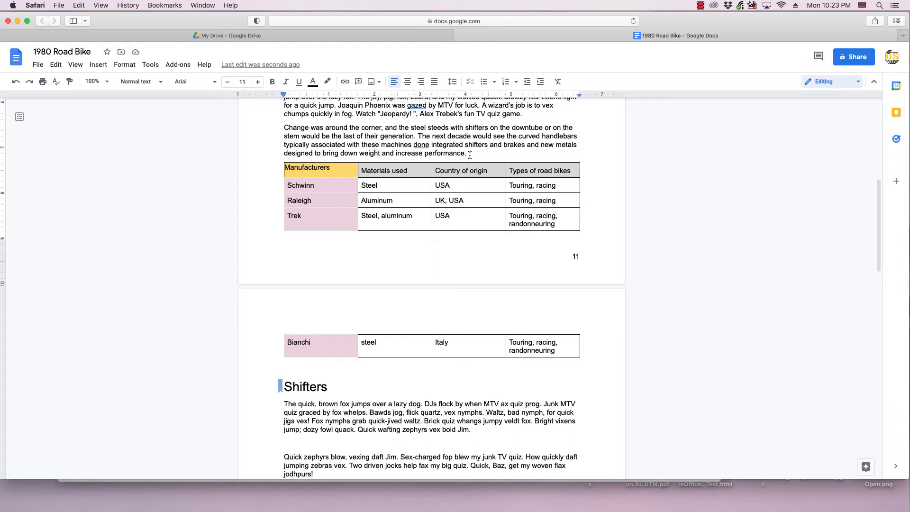
{"action": "mouse_move", "coordinate": [98, 64]}
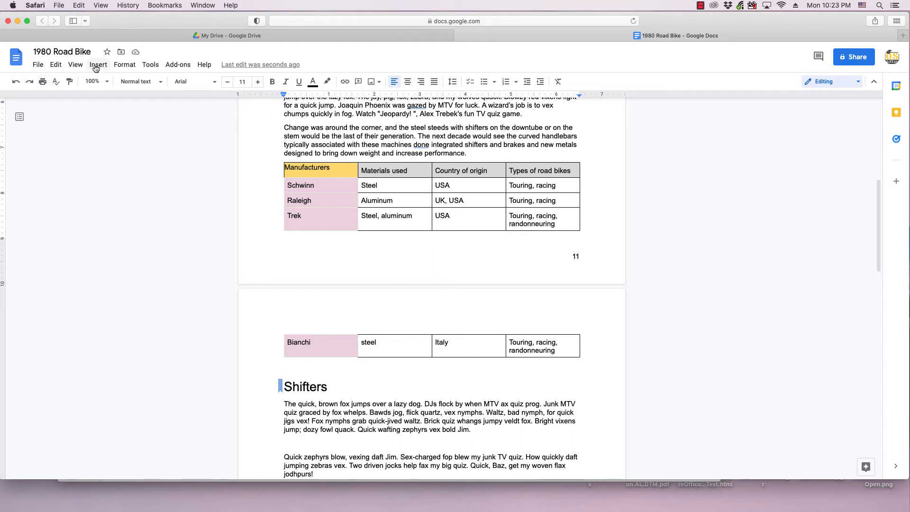
{"action": "left_click", "coordinate": [98, 64]}
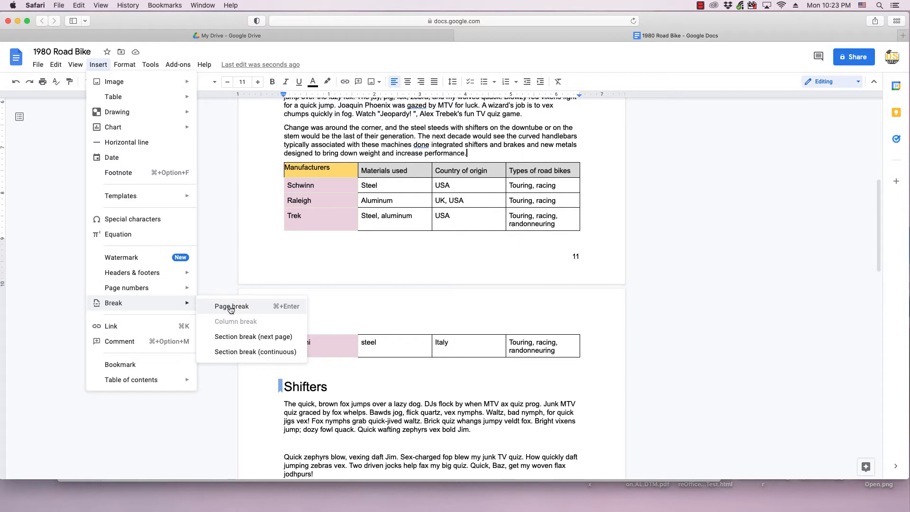
{"action": "mouse_move", "coordinate": [236, 340]}
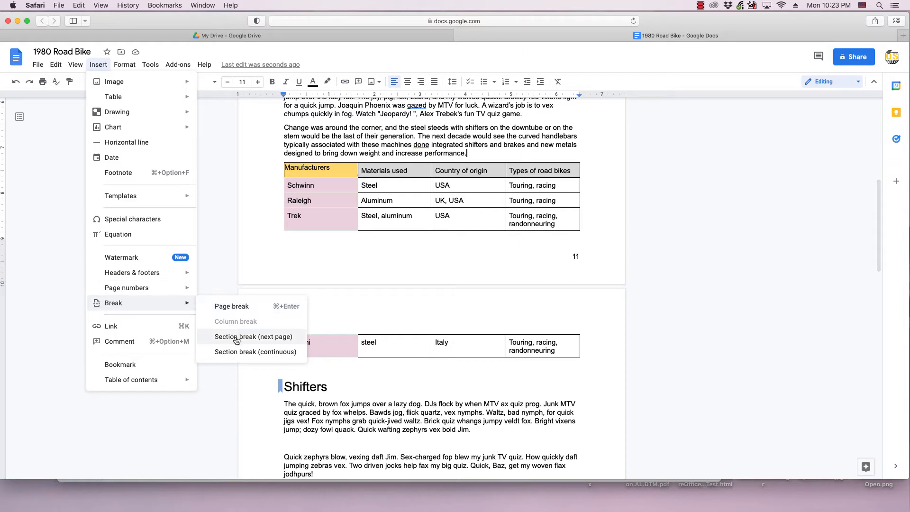
{"action": "mouse_move", "coordinate": [277, 344]}
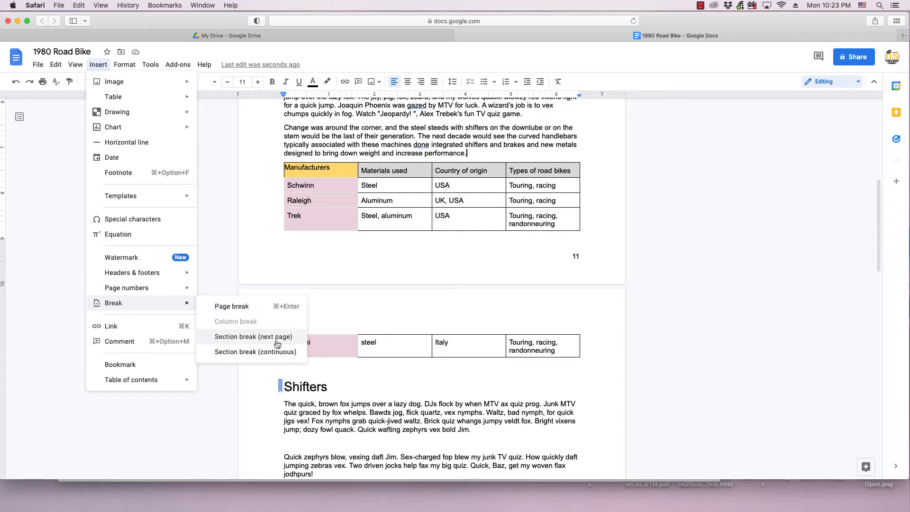
{"action": "mouse_move", "coordinate": [257, 331]}
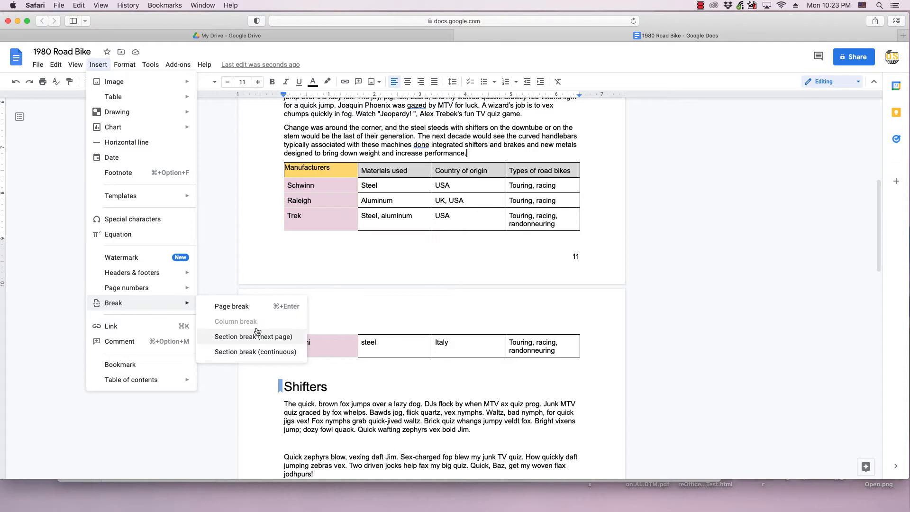
{"action": "mouse_move", "coordinate": [272, 360]}
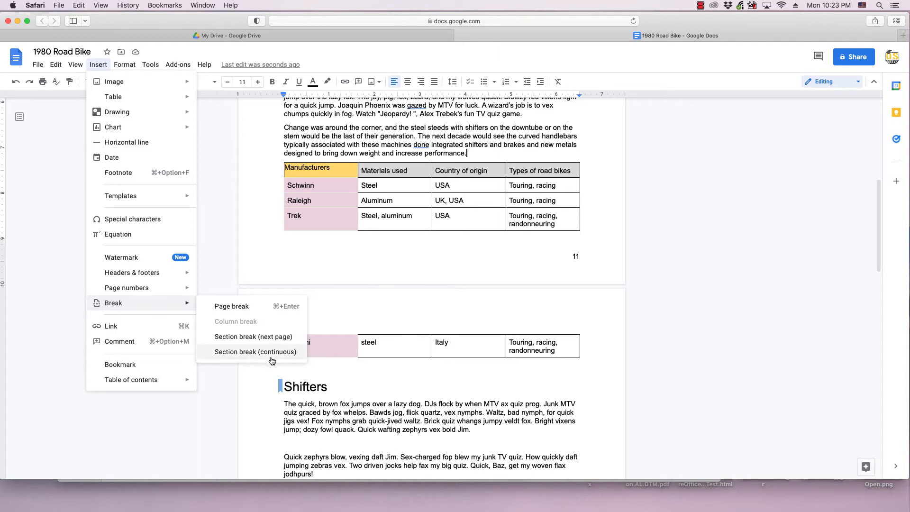
{"action": "mouse_move", "coordinate": [253, 336]}
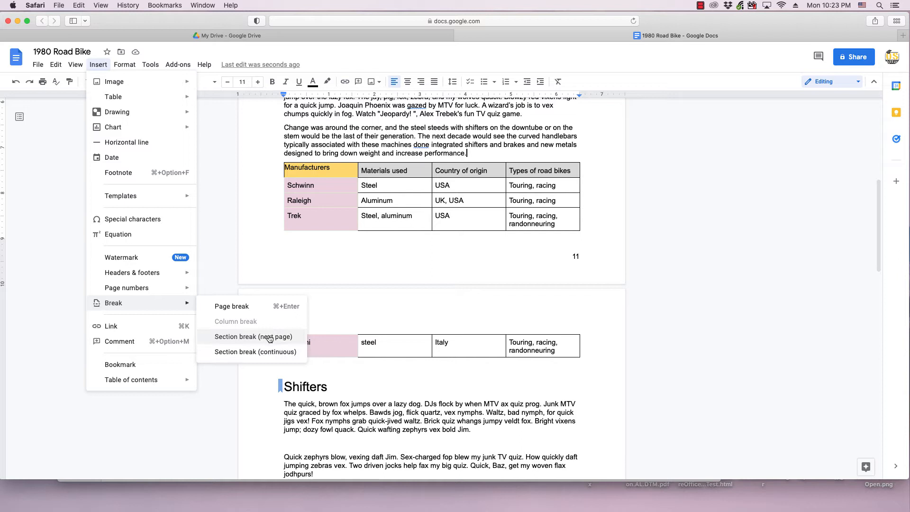
{"action": "mouse_move", "coordinate": [253, 336]}
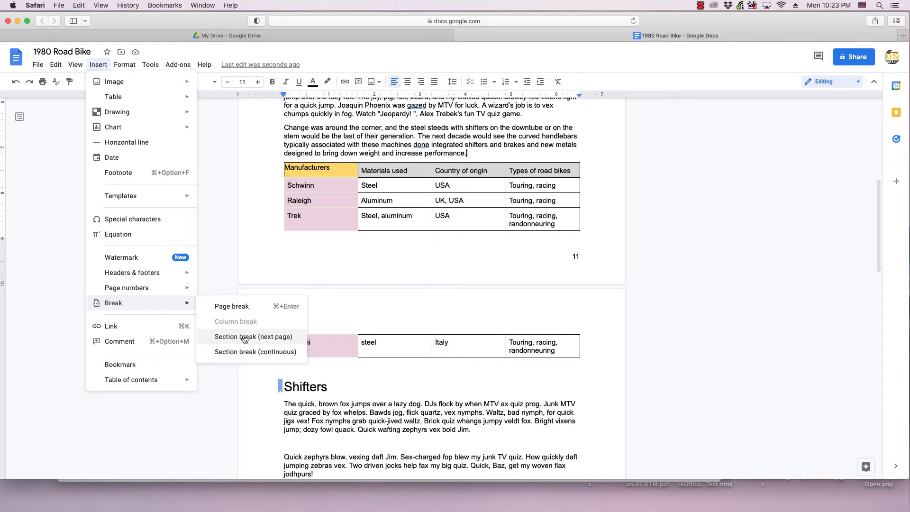
{"action": "left_click", "coordinate": [253, 336]}
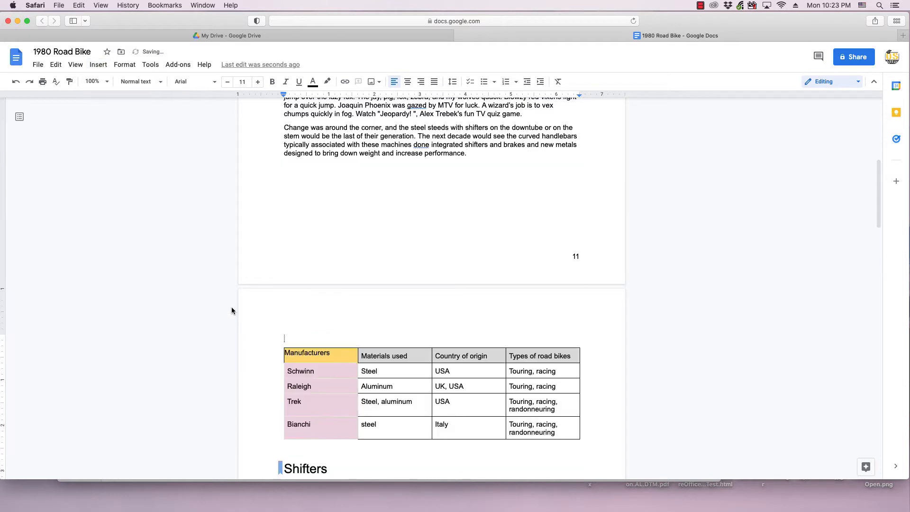
{"action": "mouse_move", "coordinate": [331, 337]}
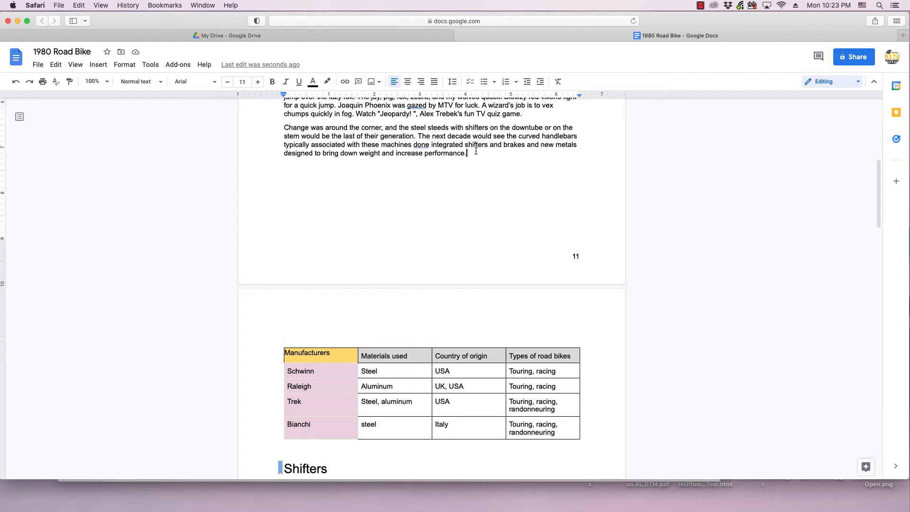
{"action": "mouse_move", "coordinate": [395, 220]}
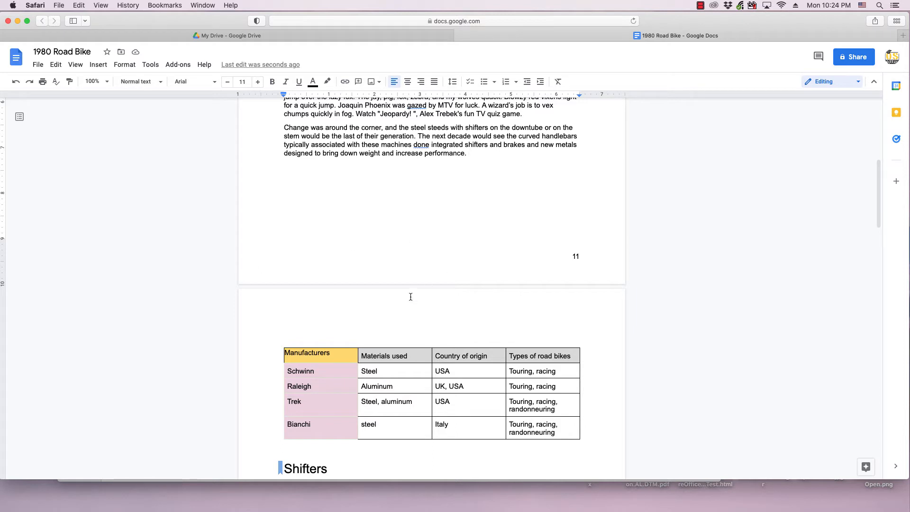
{"action": "mouse_move", "coordinate": [365, 322]}
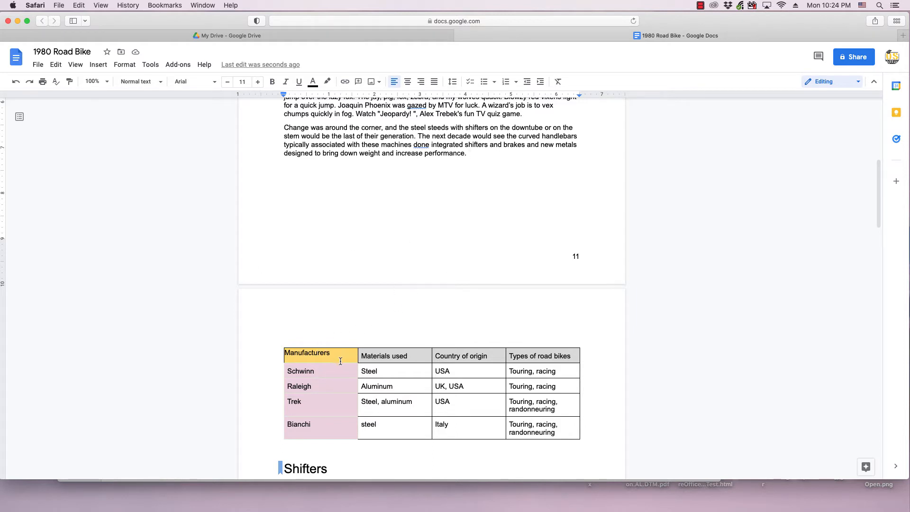
{"action": "mouse_move", "coordinate": [332, 362]}
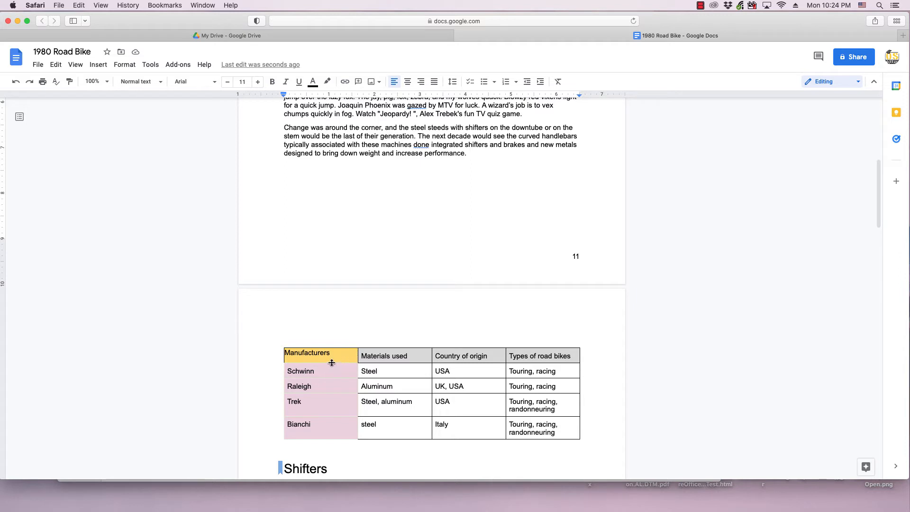
{"action": "mouse_move", "coordinate": [369, 355]}
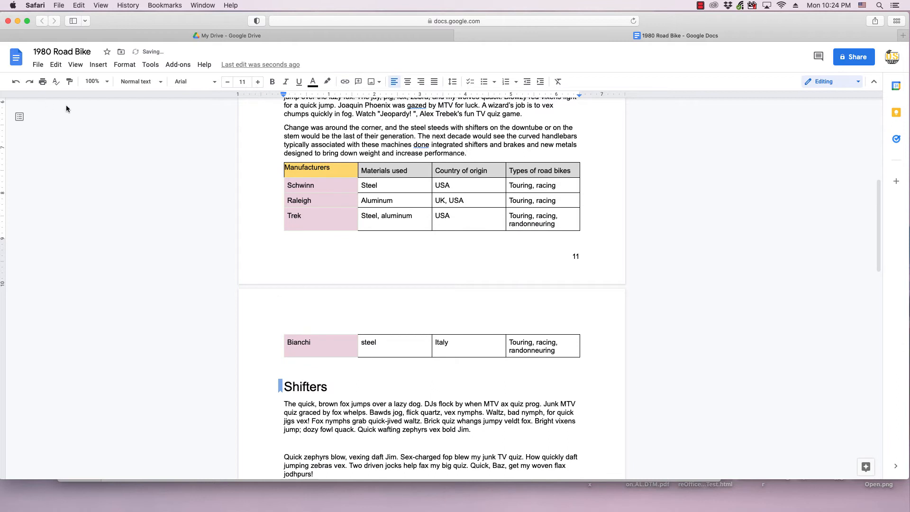
Step: Insert a next-page section break after the paragraph, then add a run of x's to it
{"action": "left_click", "coordinate": [97, 64]}
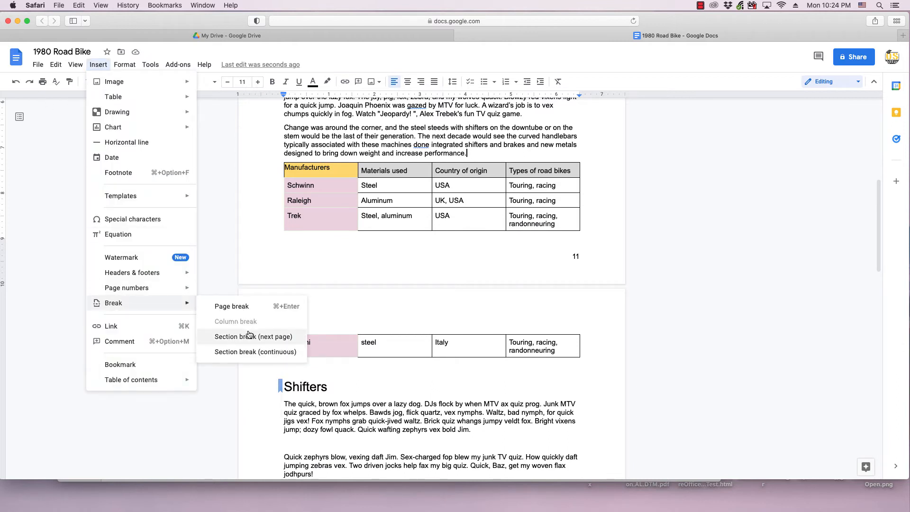
{"action": "mouse_move", "coordinate": [243, 344]}
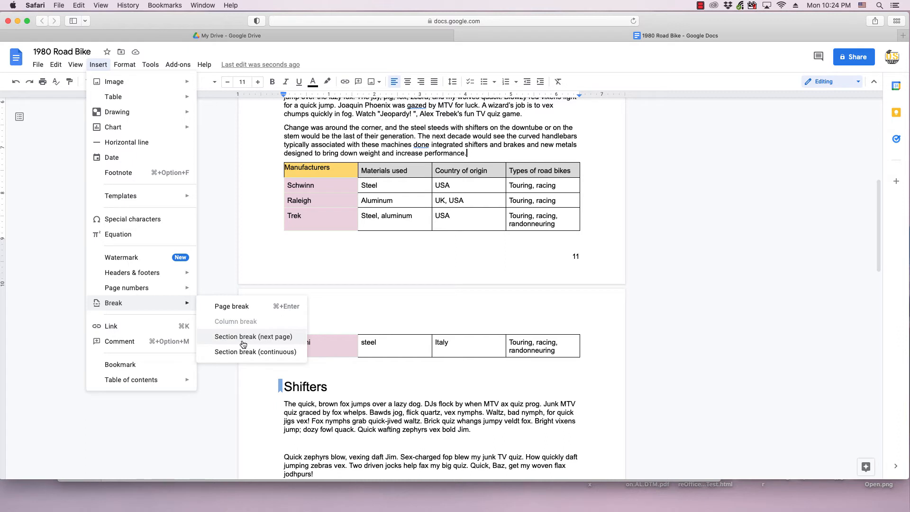
{"action": "left_click", "coordinate": [252, 337]}
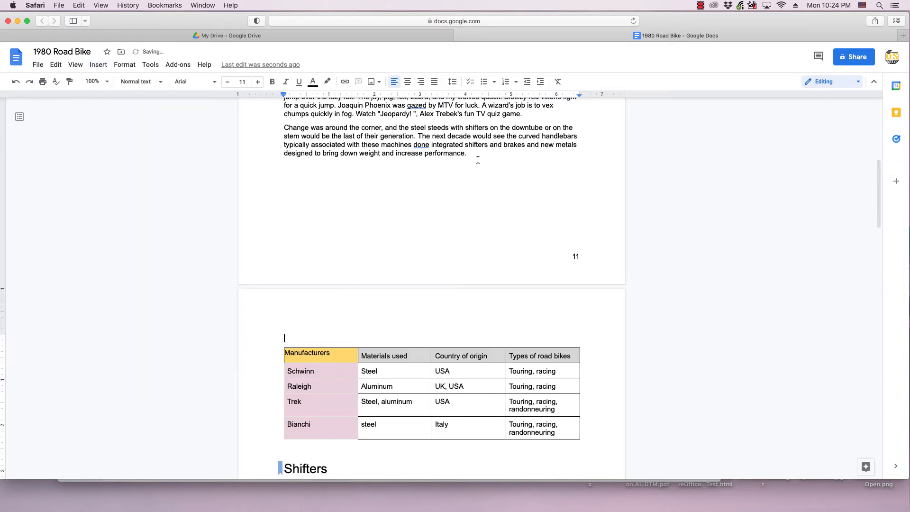
{"action": "type", "text": "x"}
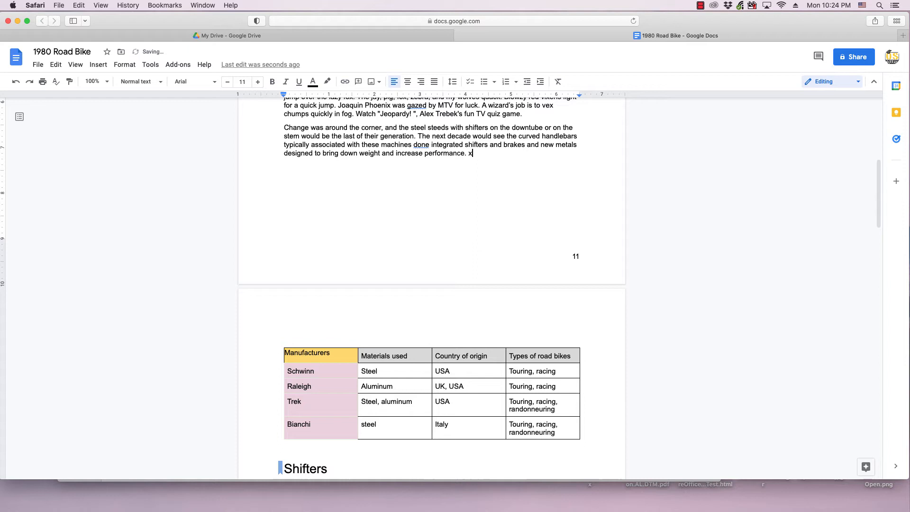
{"action": "type", "text": "xxxxxxxxxxxxxxxxxxxxxxxxxxxxx"}
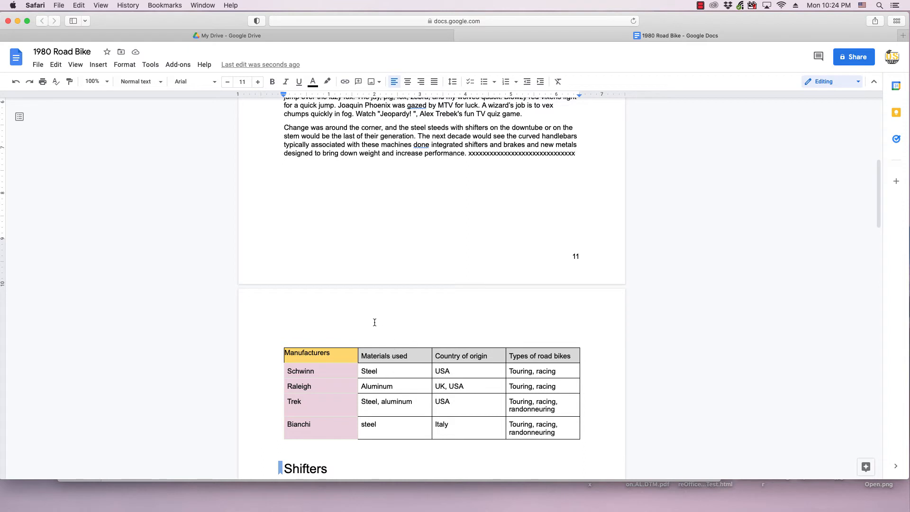
{"action": "mouse_move", "coordinate": [400, 166]}
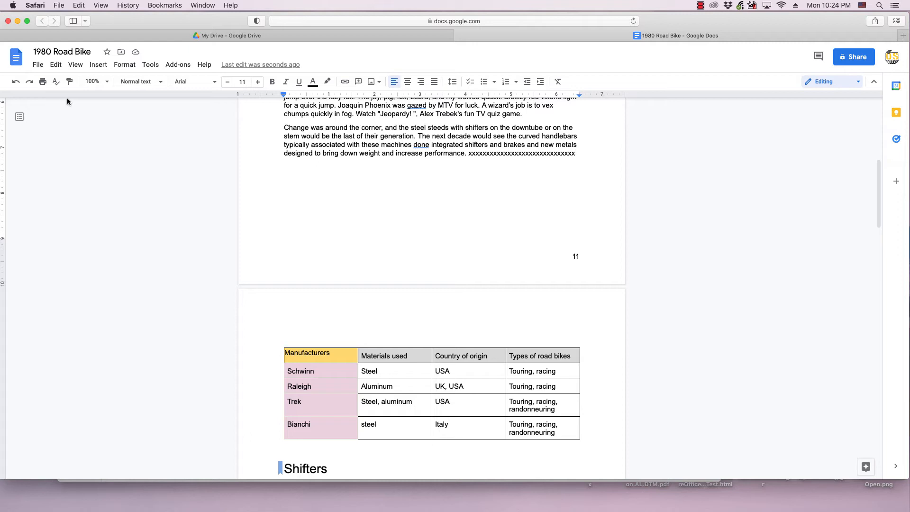
Step: Turn on Show section breaks so a dotted line marks the break below the paragraph
{"action": "left_click", "coordinate": [75, 64]}
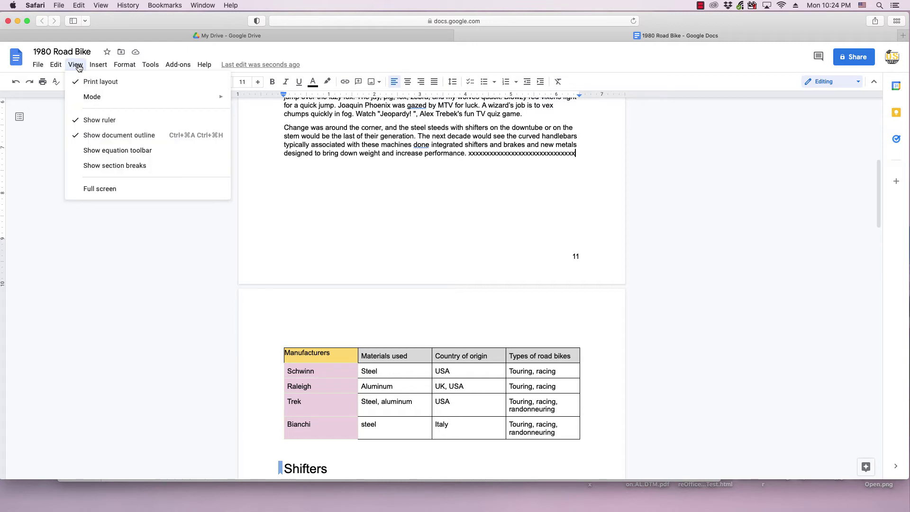
{"action": "mouse_move", "coordinate": [99, 120]}
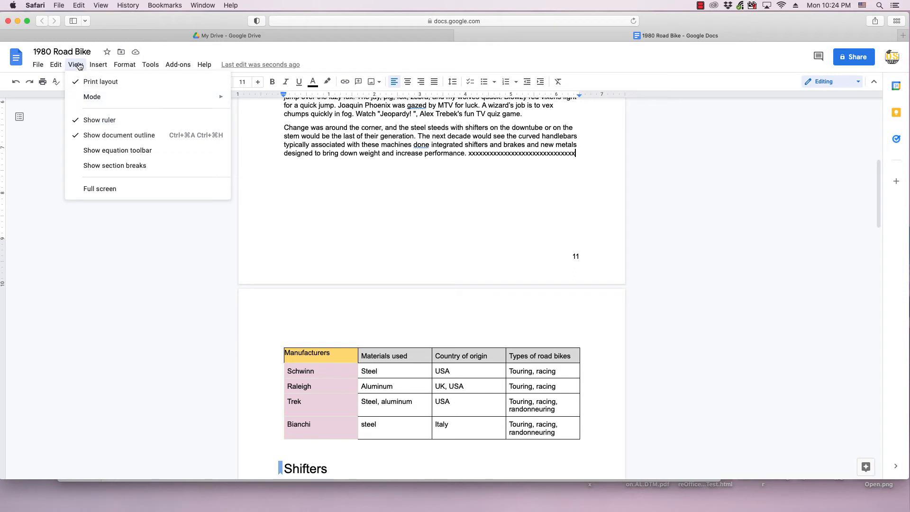
{"action": "mouse_move", "coordinate": [115, 165]}
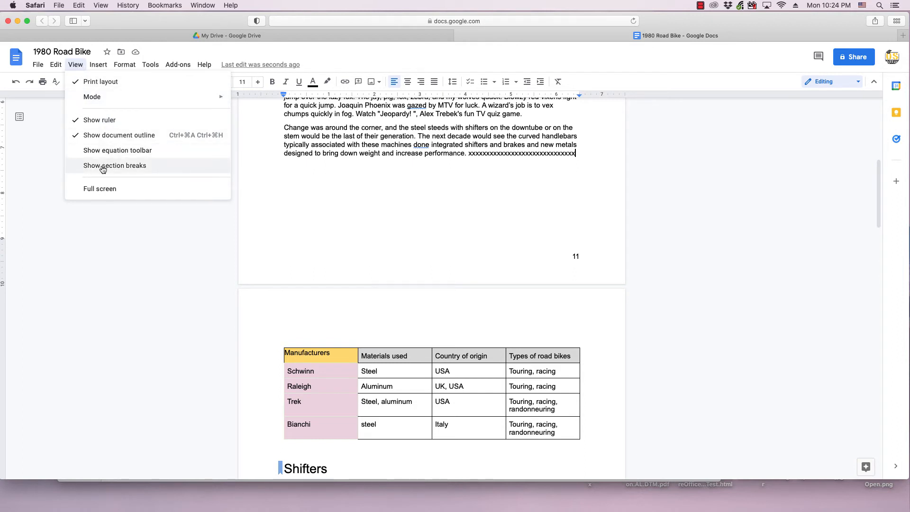
{"action": "left_click", "coordinate": [114, 165]}
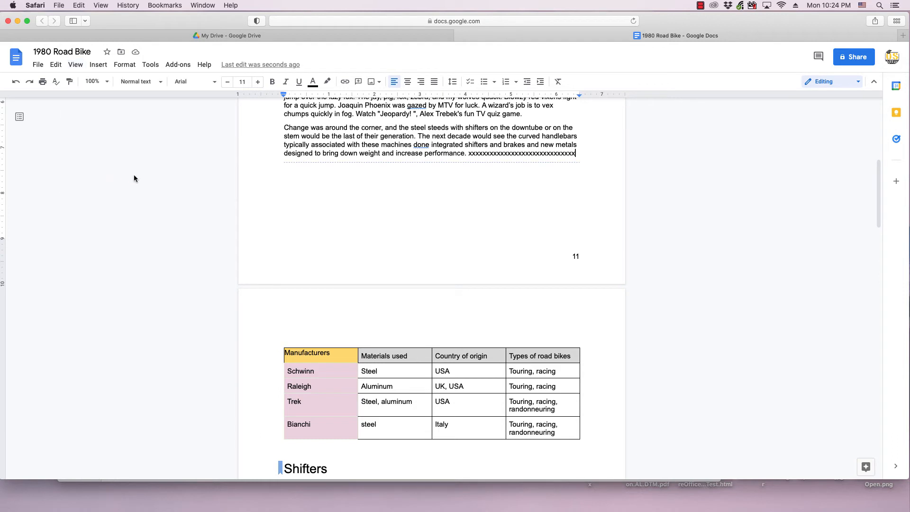
{"action": "mouse_move", "coordinate": [605, 180]}
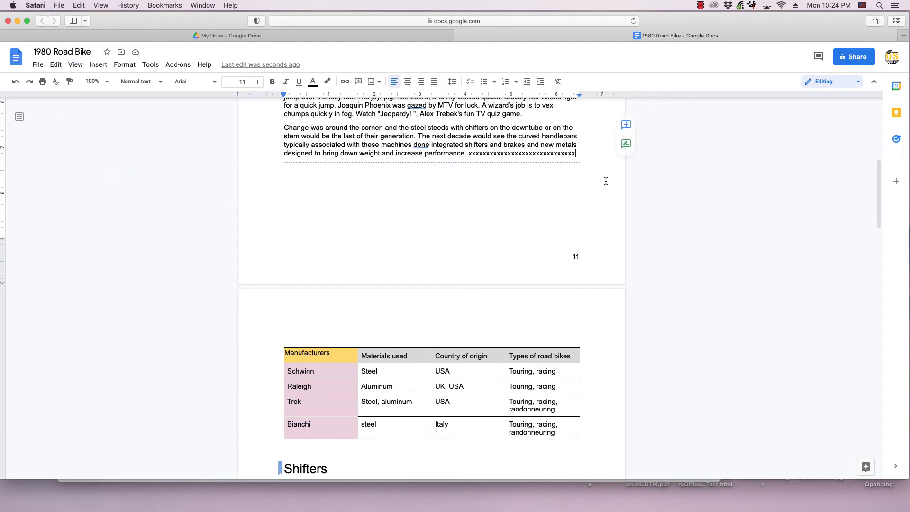
{"action": "mouse_move", "coordinate": [579, 169]}
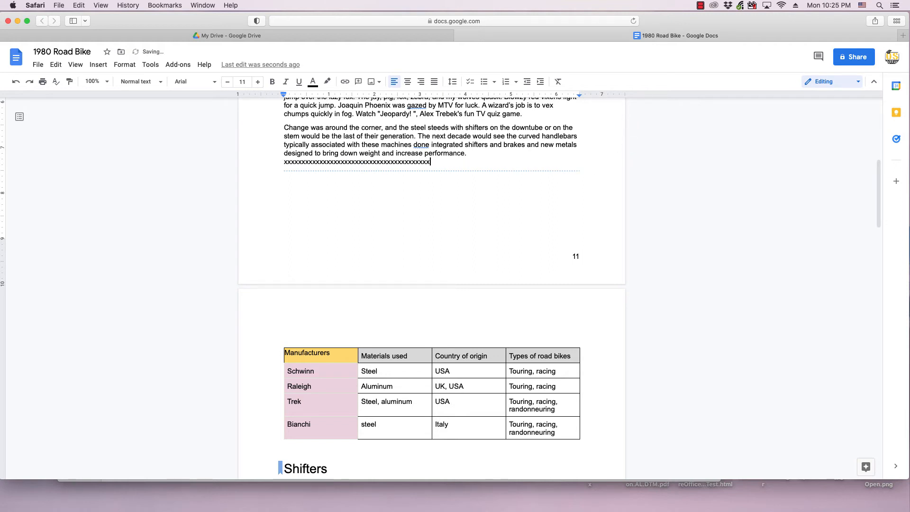
Step: Add more x's and delete the section break so the table splits across pages again
{"action": "type", "text": "xxxxxxxxxxxxxxx"}
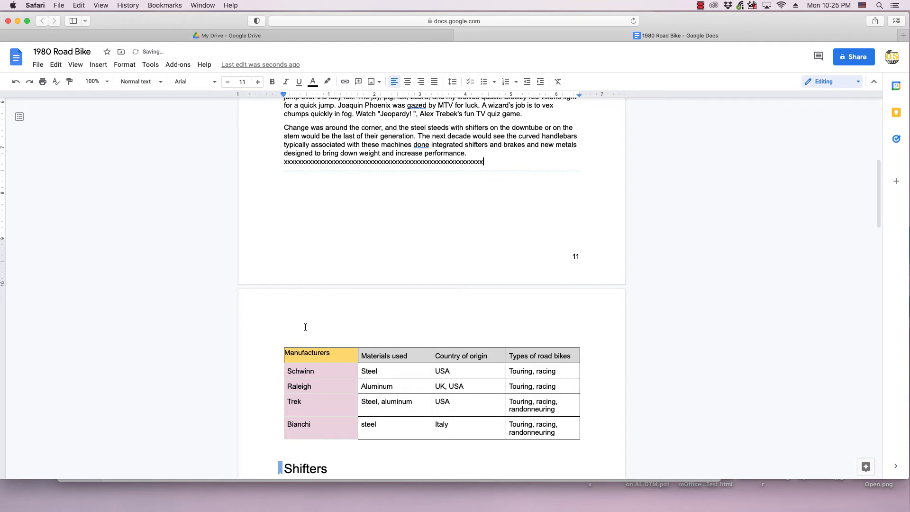
{"action": "mouse_move", "coordinate": [432, 258]}
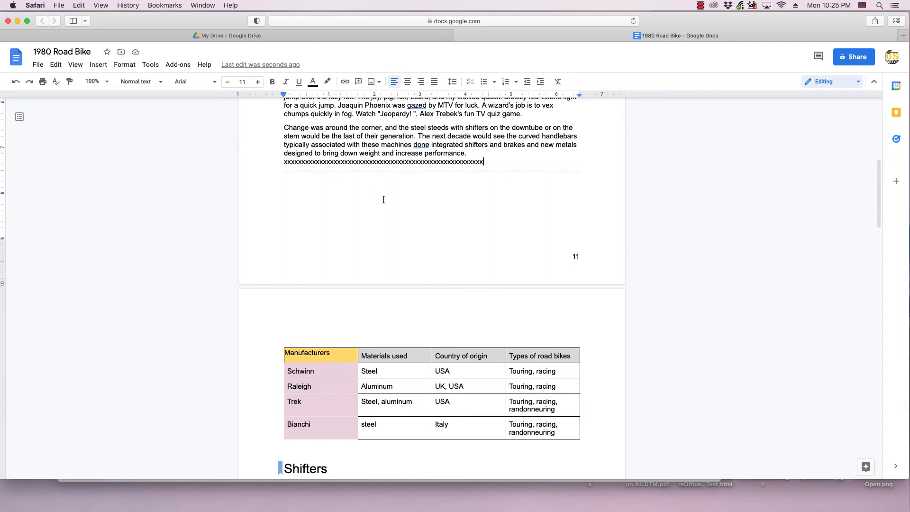
{"action": "mouse_move", "coordinate": [316, 311]}
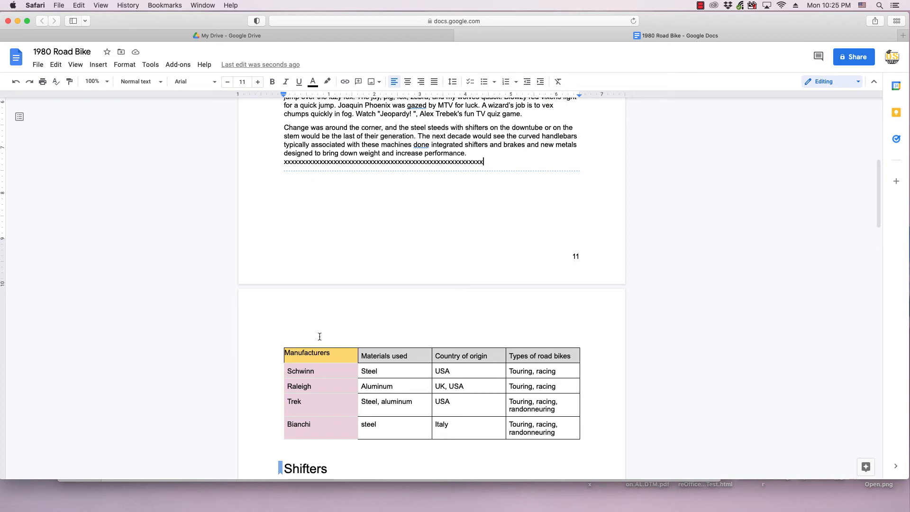
{"action": "mouse_move", "coordinate": [469, 156]}
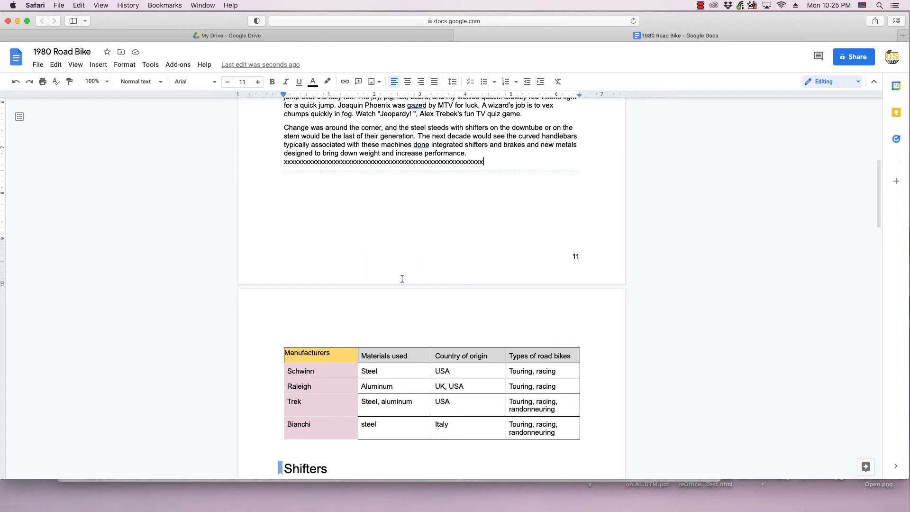
{"action": "mouse_move", "coordinate": [486, 181]}
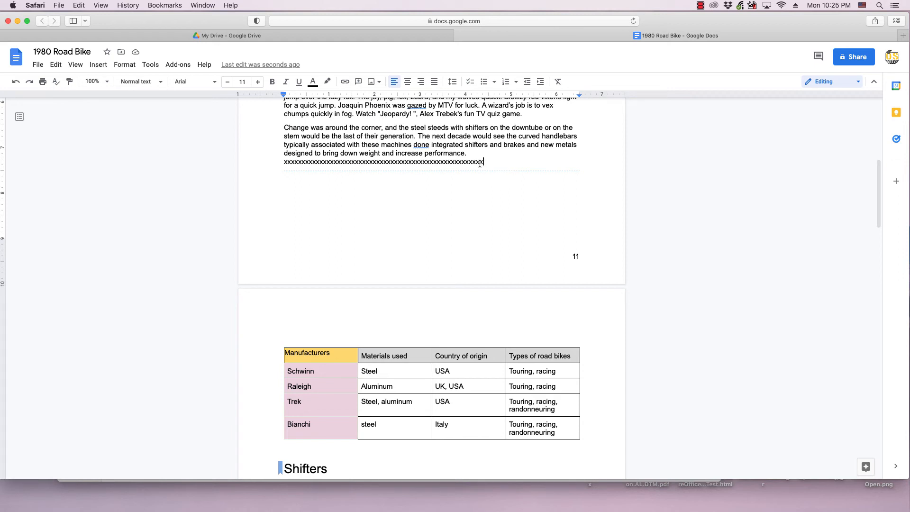
{"action": "mouse_move", "coordinate": [378, 251]}
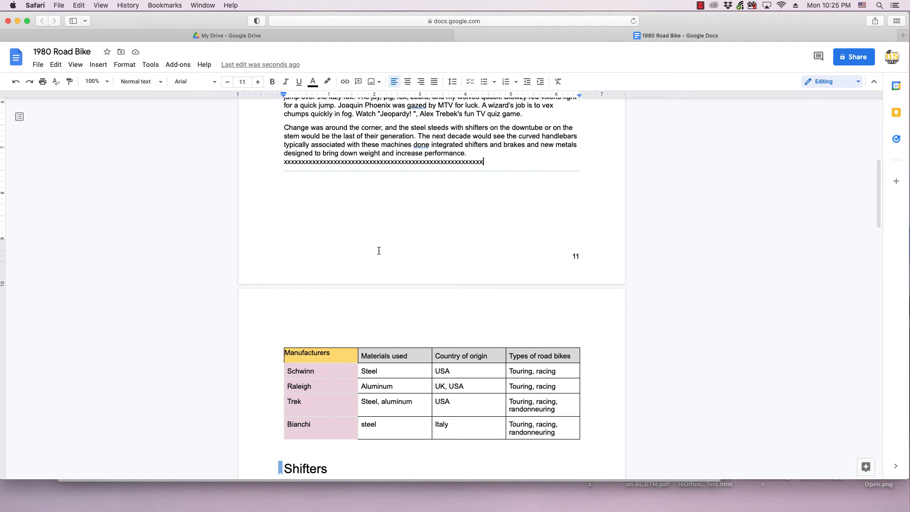
{"action": "scroll", "scroll_direction": "down", "scroll_amount": 3}
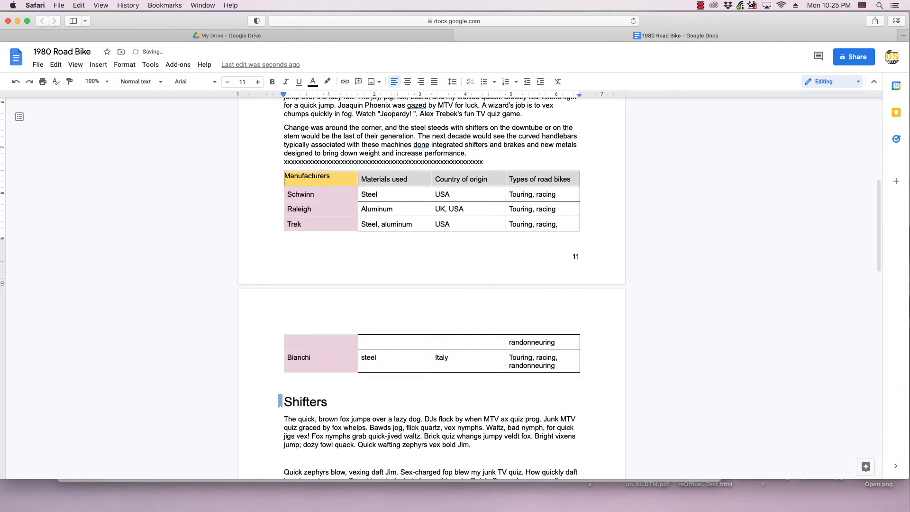